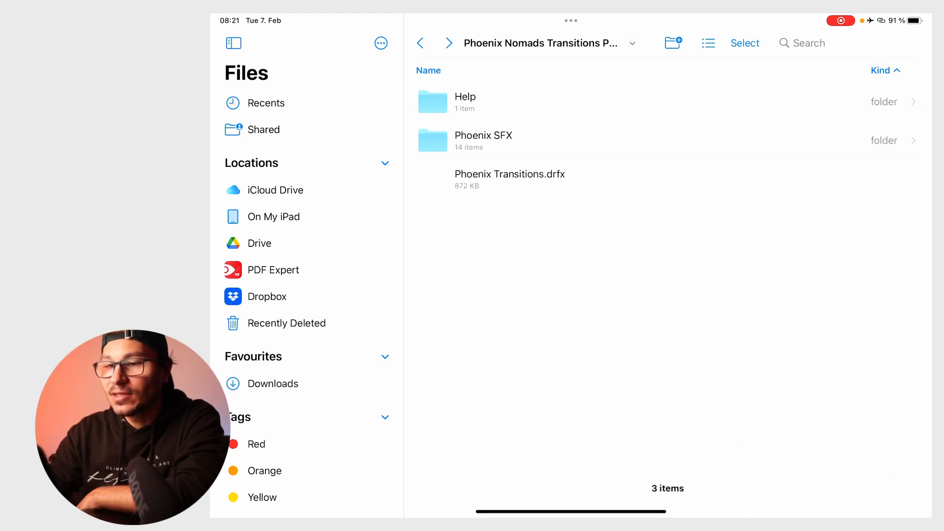
# Check the Phoenix Nomads Transitions Pack inside Videos, then return to On My iPad
pyautogui.click(274, 383)
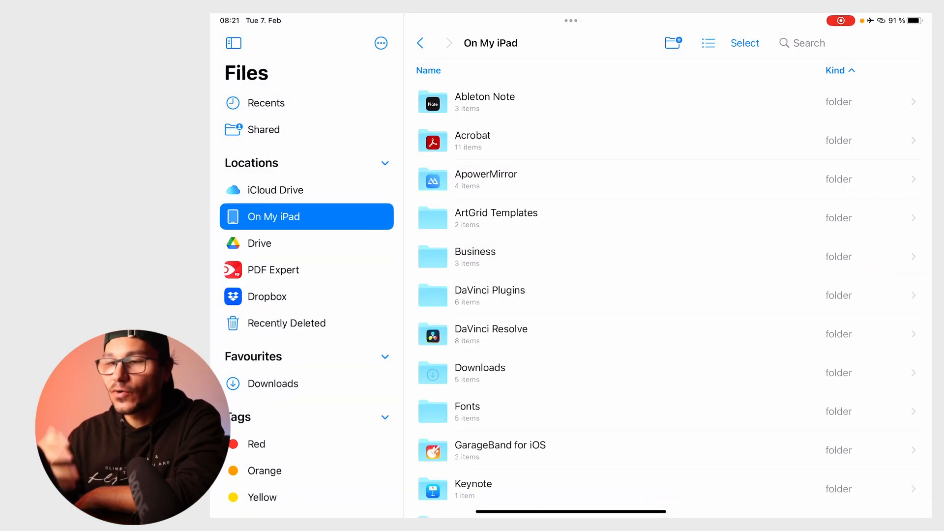
pyautogui.scroll(-3)
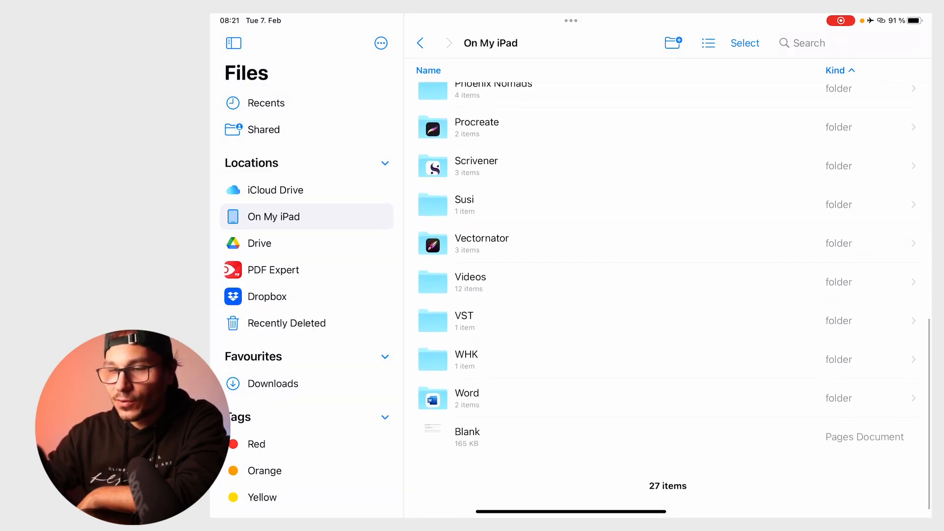
pyautogui.click(470, 276)
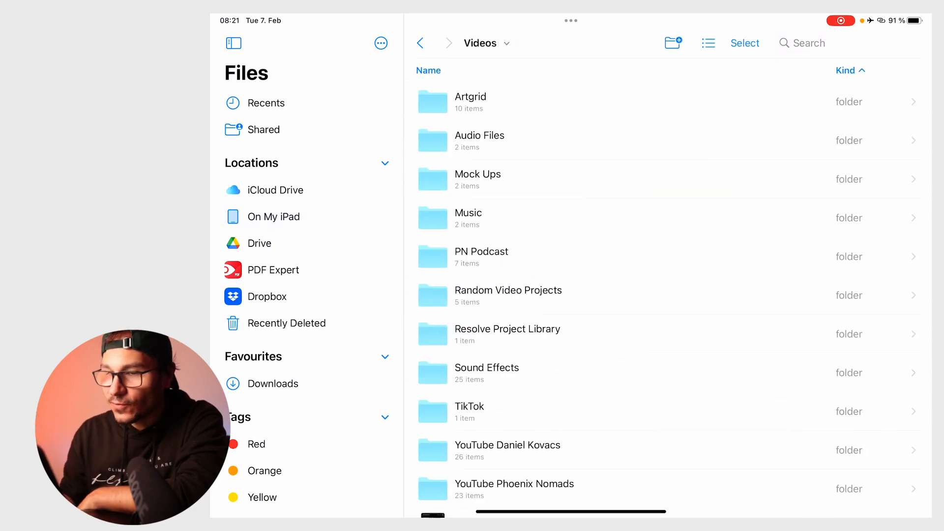
pyautogui.scroll(-3)
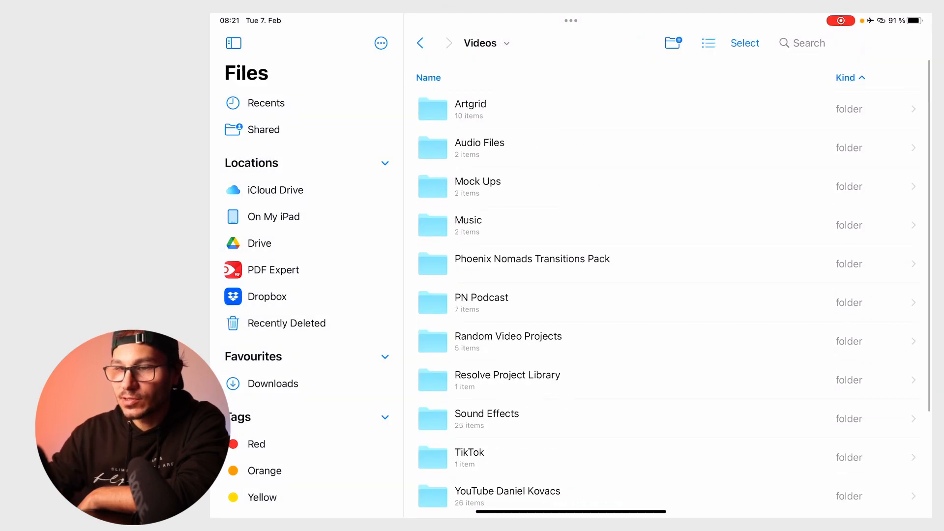
pyautogui.click(532, 259)
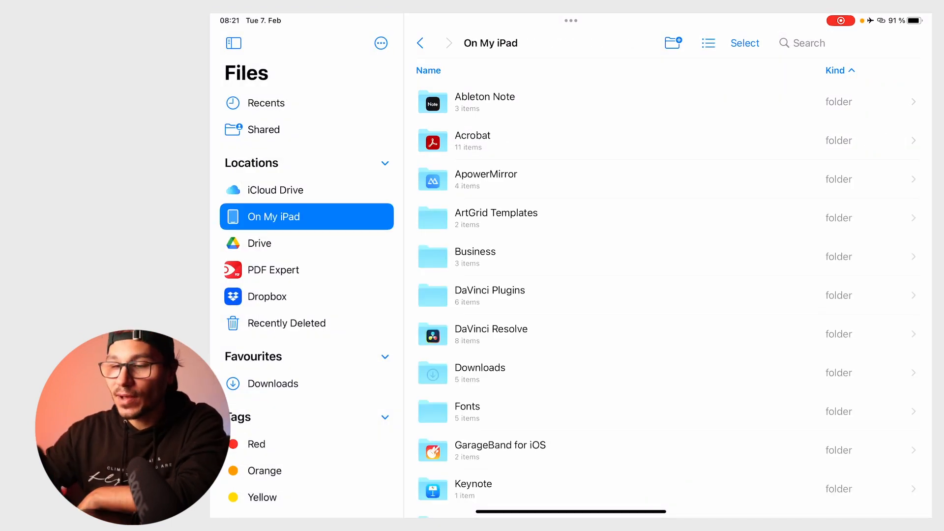
# Browse the DaVinci Resolve storage's Fusion folder, then go to the home screen
pyautogui.click(491, 328)
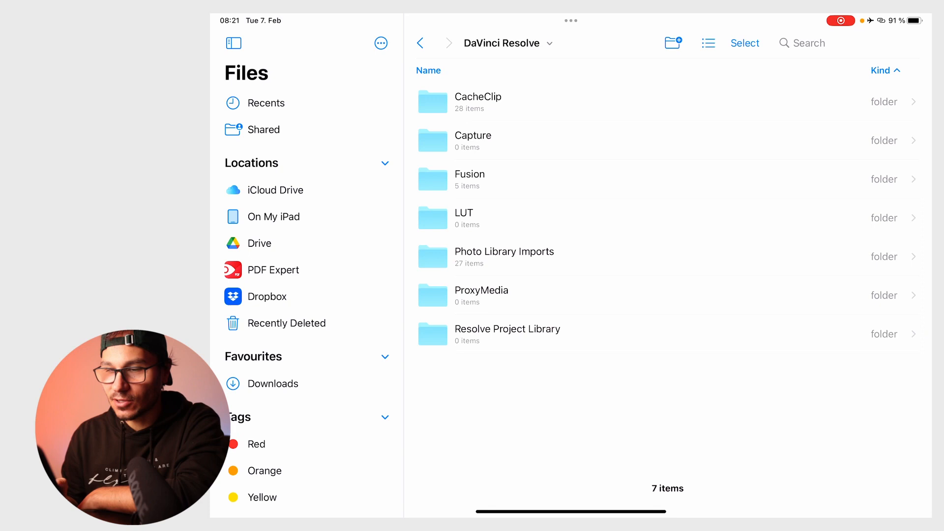
pyautogui.click(470, 174)
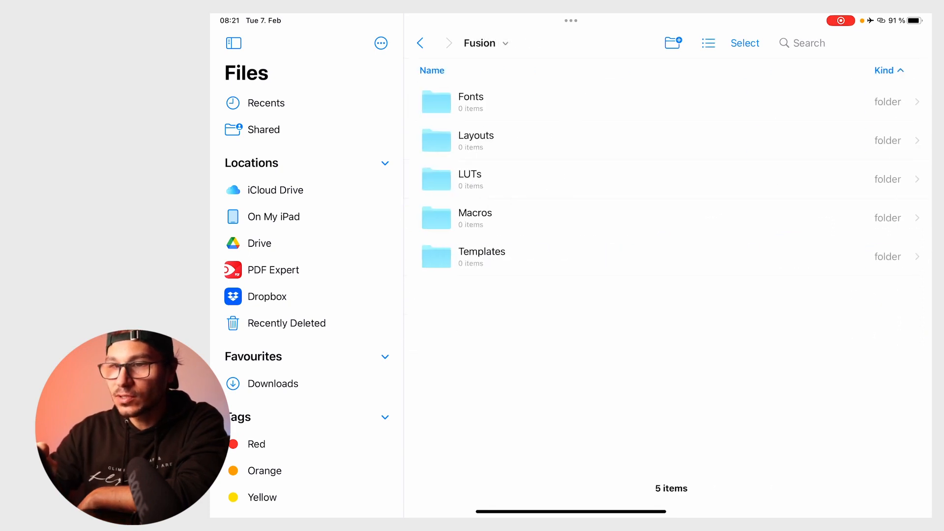
pyautogui.click(482, 257)
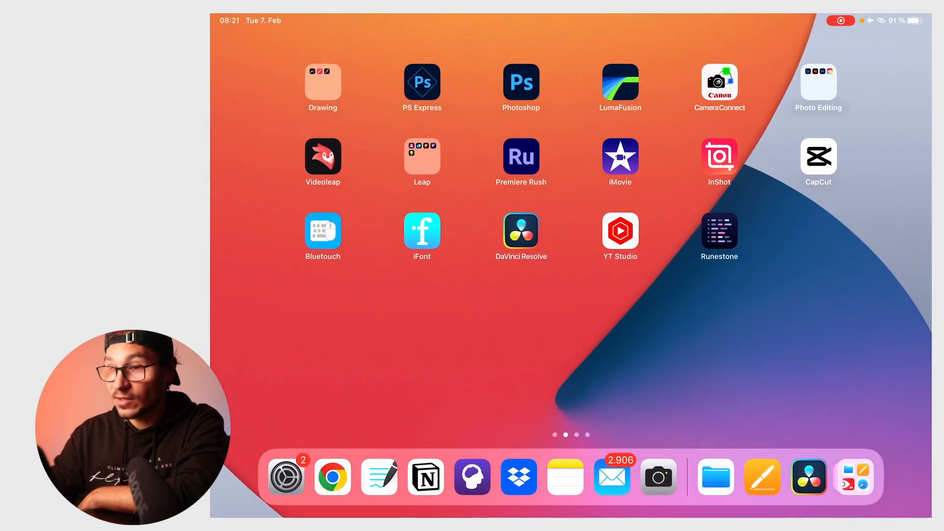
# Launch DaVinci Resolve on Transition Test and scroll through the installed Phoenix transitions
pyautogui.click(521, 230)
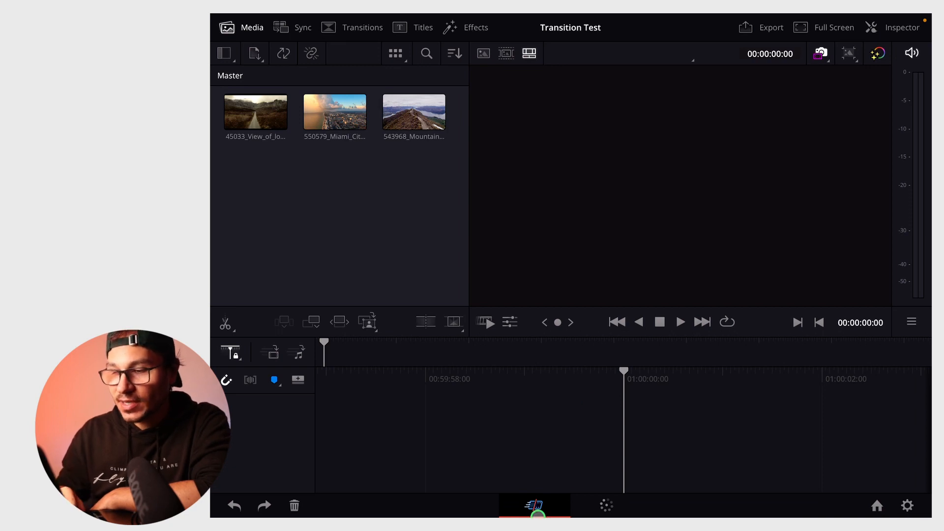
pyautogui.click(351, 27)
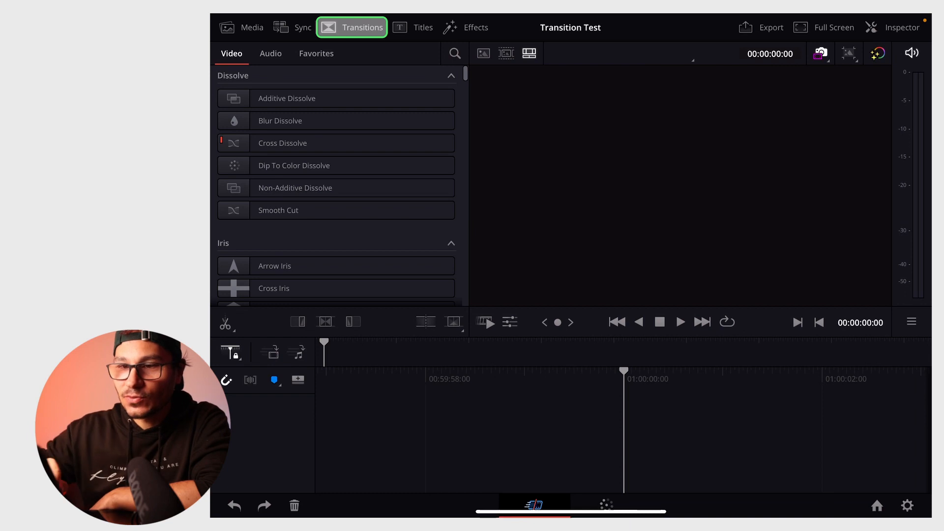
pyautogui.scroll(-3)
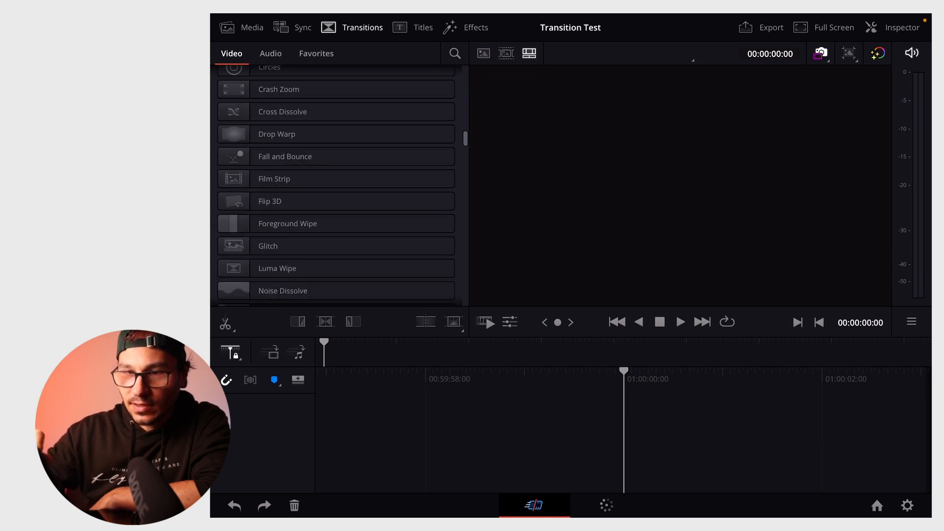
pyautogui.scroll(-3)
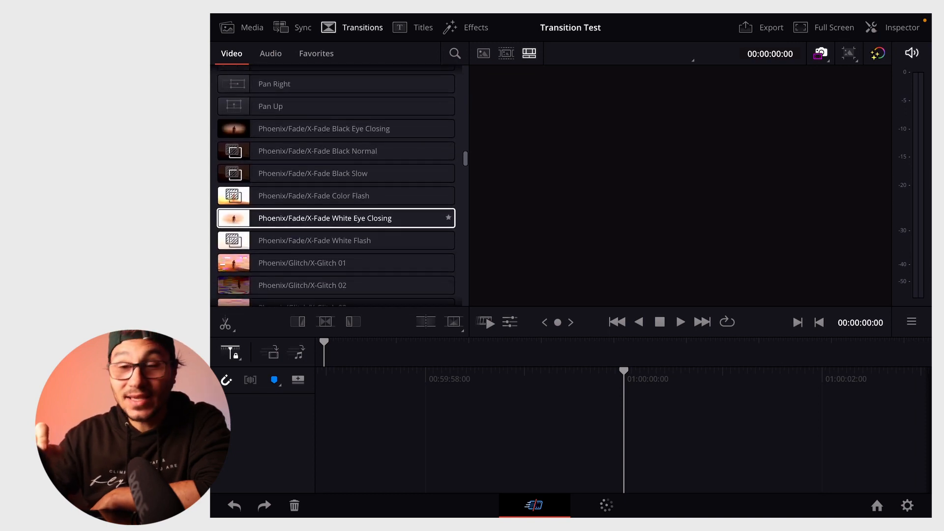
pyautogui.scroll(-3)
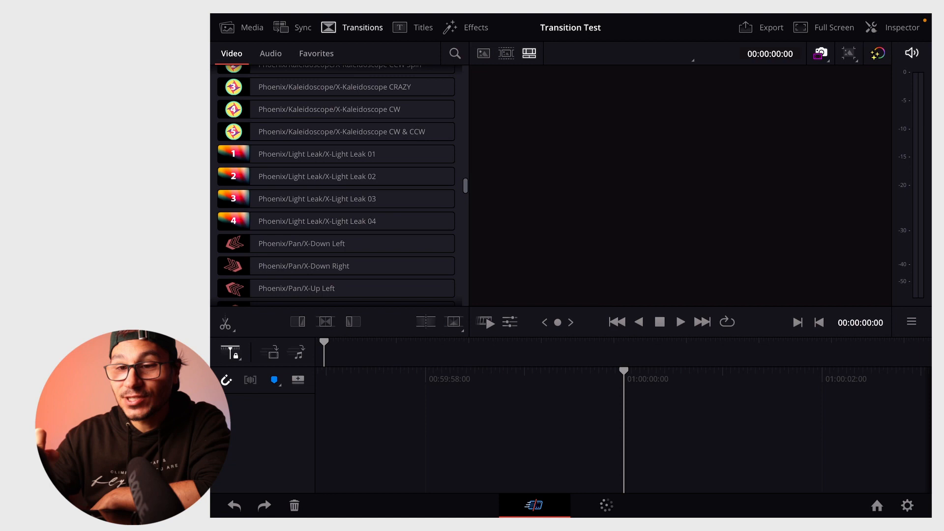
pyautogui.scroll(-3)
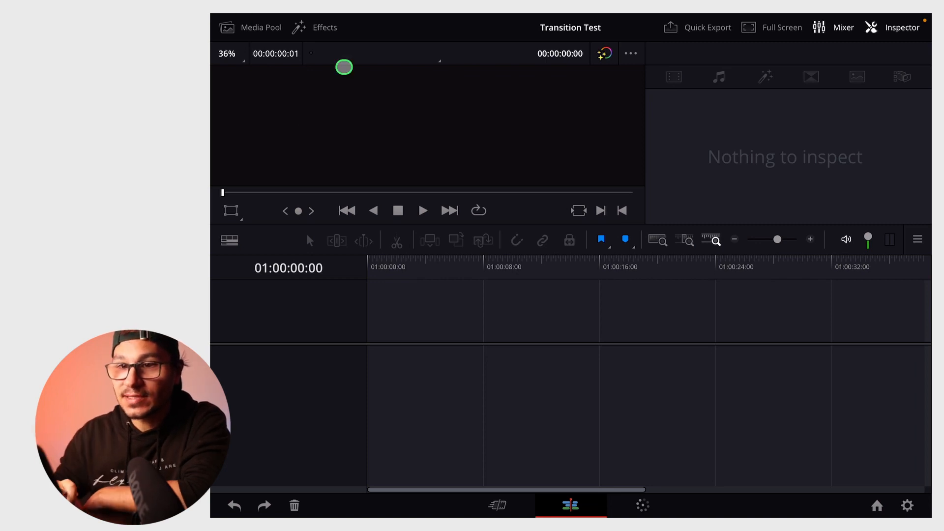
# Browse the Phoenix video transition categories: Glitch, Light Leak and Zoom
pyautogui.click(315, 27)
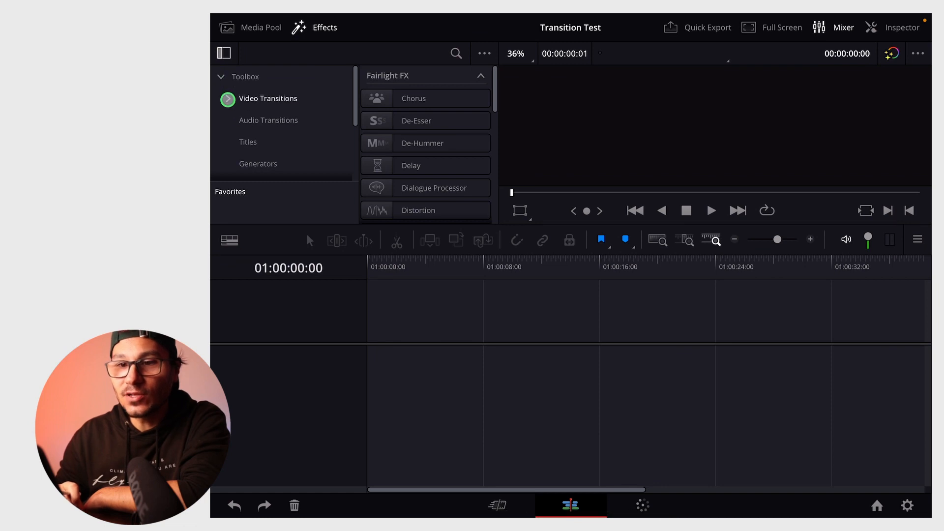
pyautogui.click(268, 98)
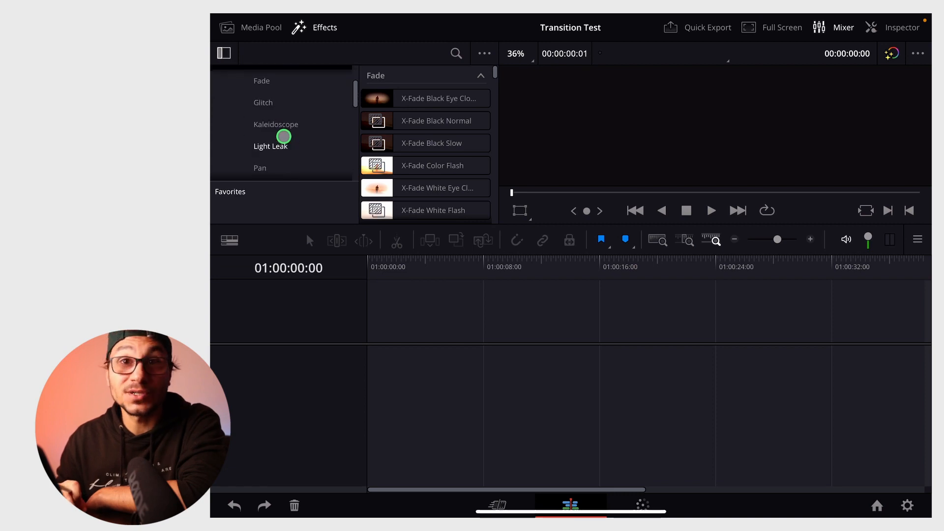
pyautogui.click(264, 107)
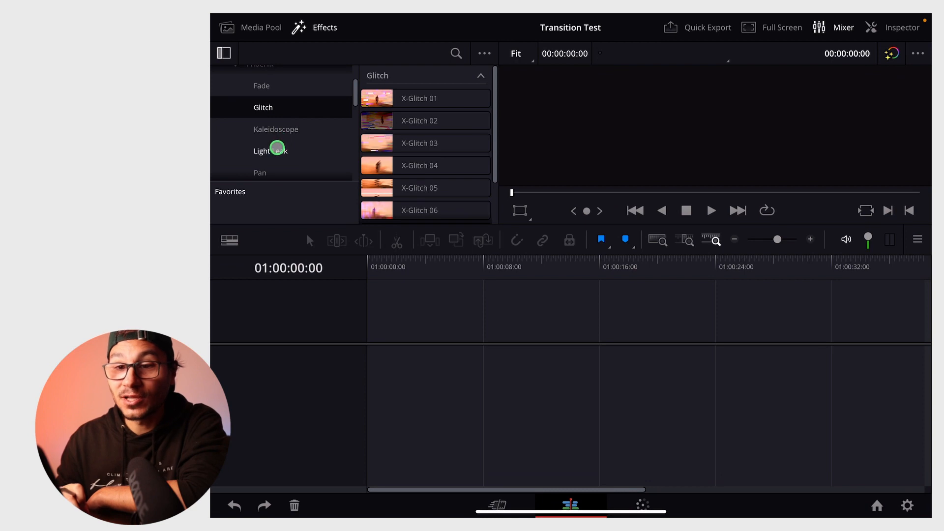
pyautogui.click(270, 151)
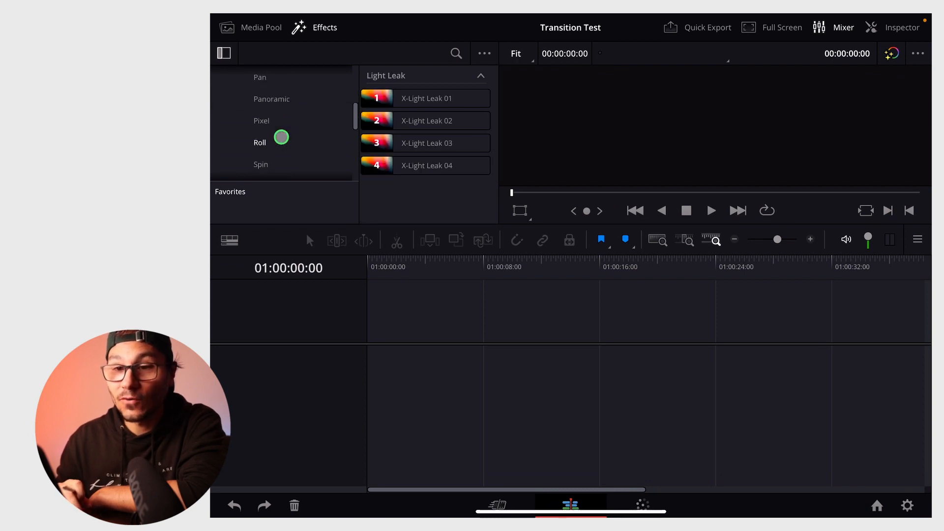
pyautogui.click(264, 142)
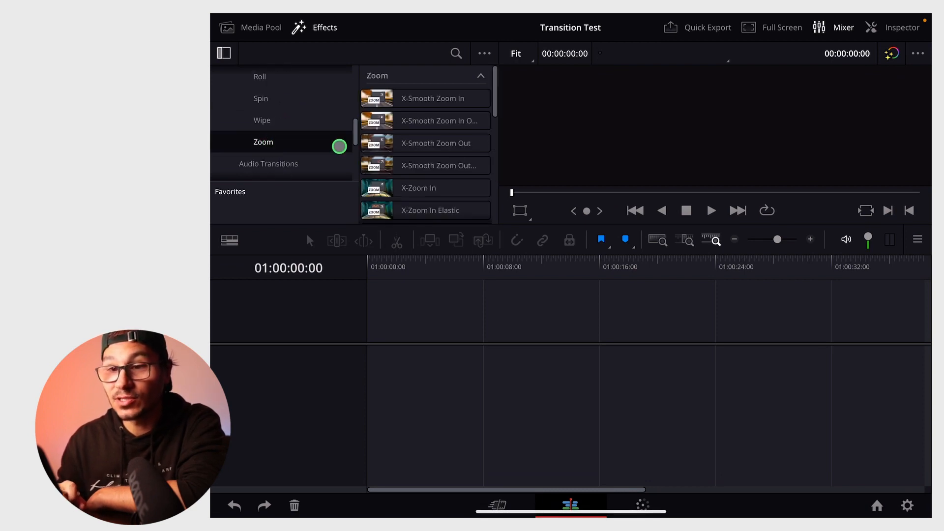
pyautogui.scroll(-3)
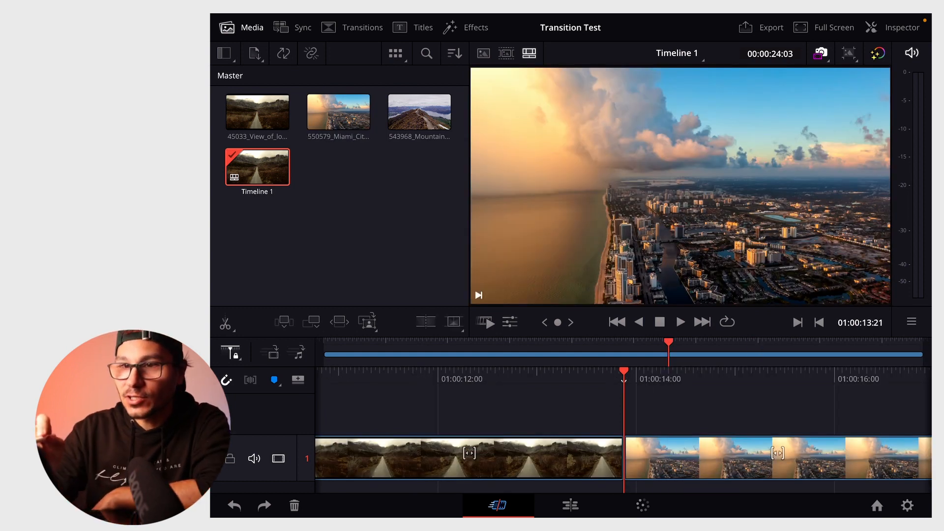
# Apply the Phoenix X-Zoom In transition at the cut between the road and Miami clips
pyautogui.click(352, 28)
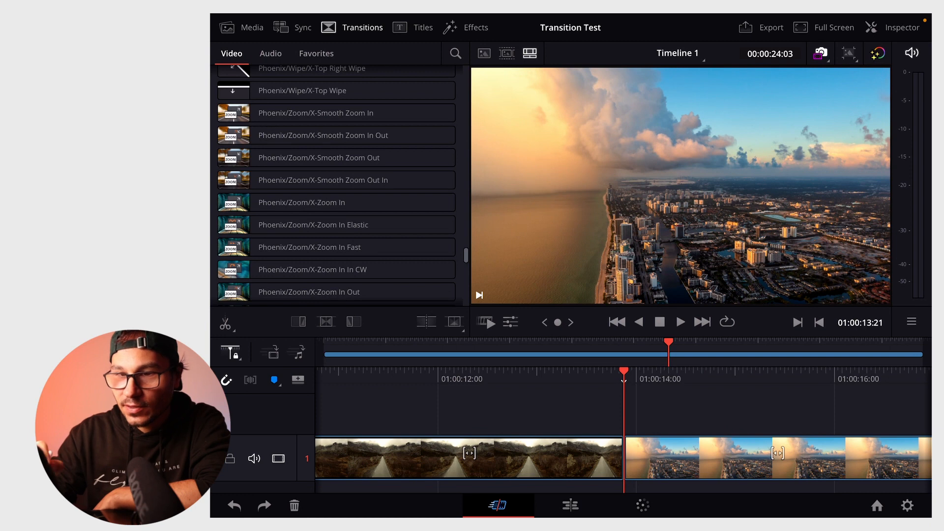
pyautogui.click(309, 247)
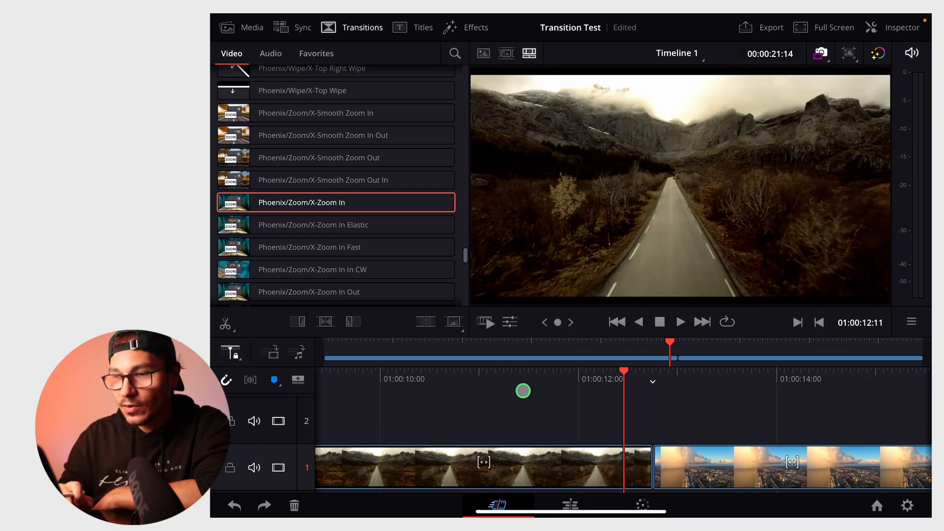
pyautogui.click(452, 324)
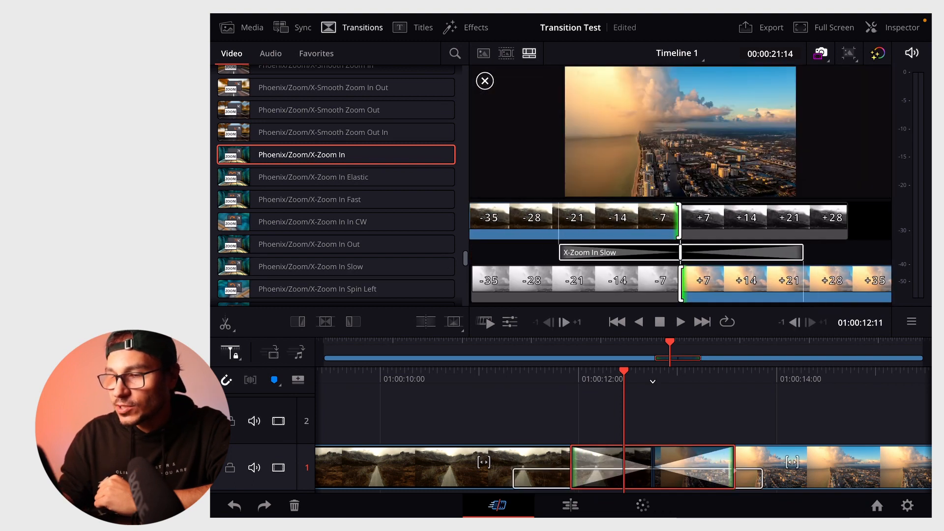
# Shorten the X-Zoom In Slow transition's duration in the Inspector
pyautogui.click(483, 80)
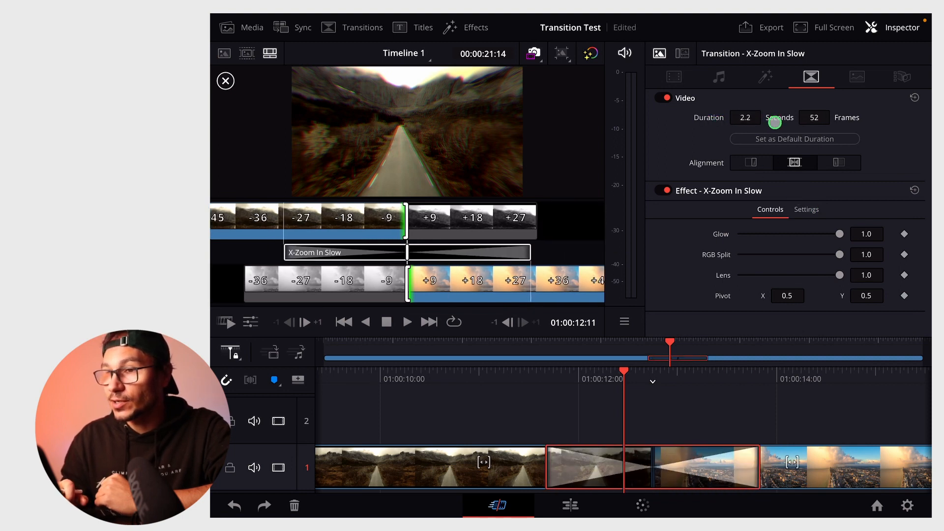
pyautogui.click(352, 28)
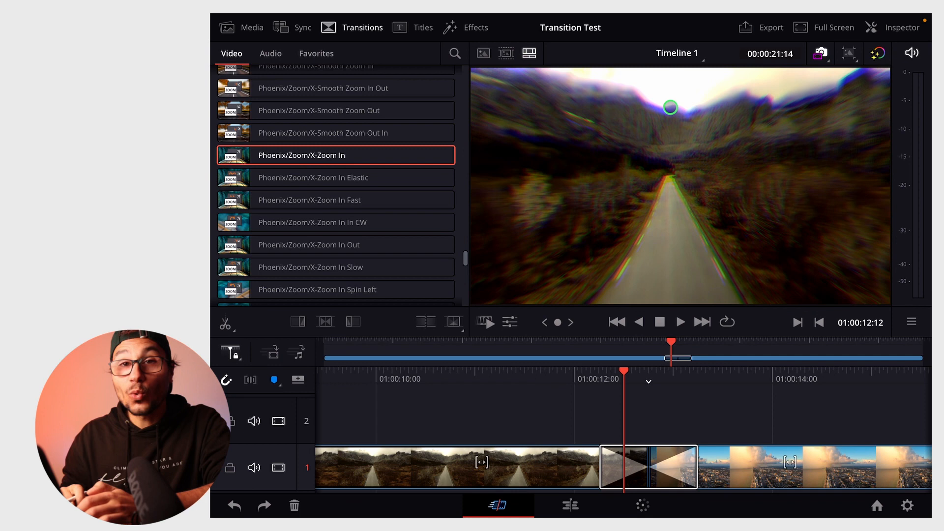
# Set X-Zoom In Fast to 1.0 s with Pivot Y 0.824, then move to the Edit page
pyautogui.click(901, 28)
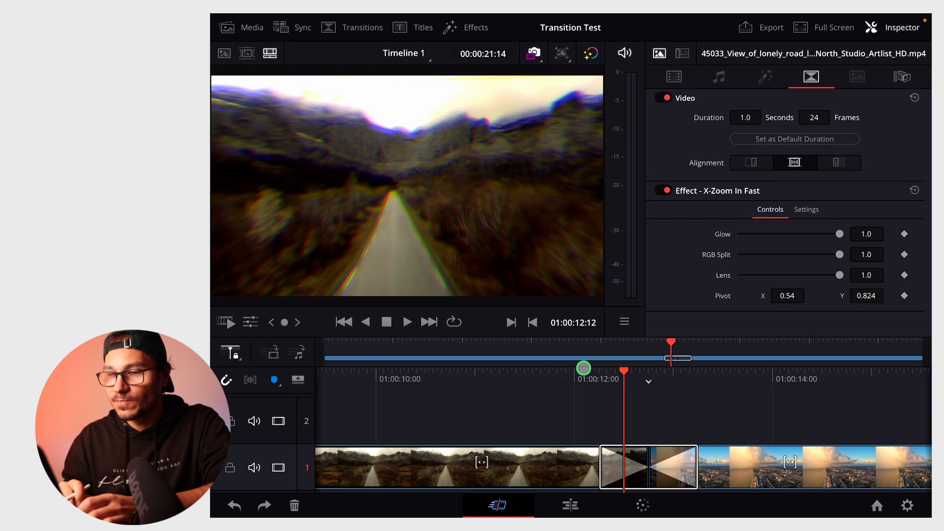
pyautogui.click(406, 321)
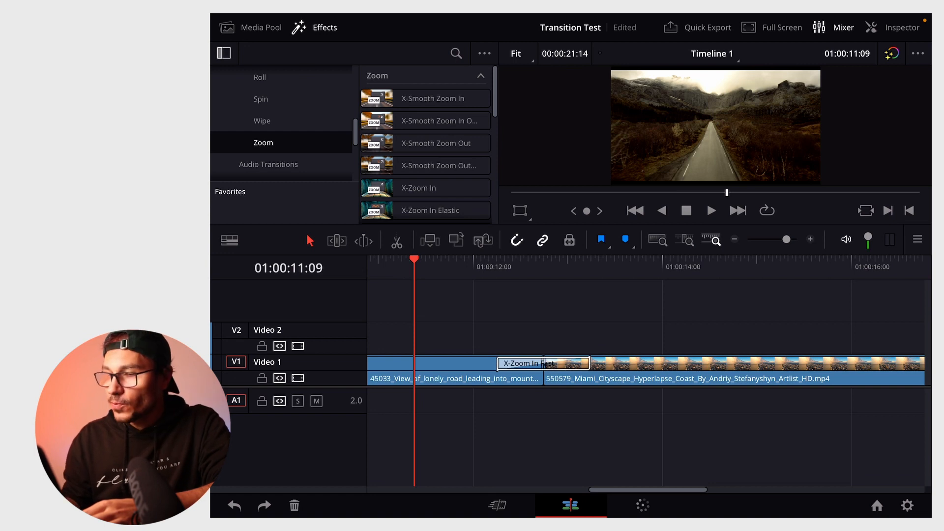
# Set the project's Render cache to Smart in General Options and save
pyautogui.click(906, 506)
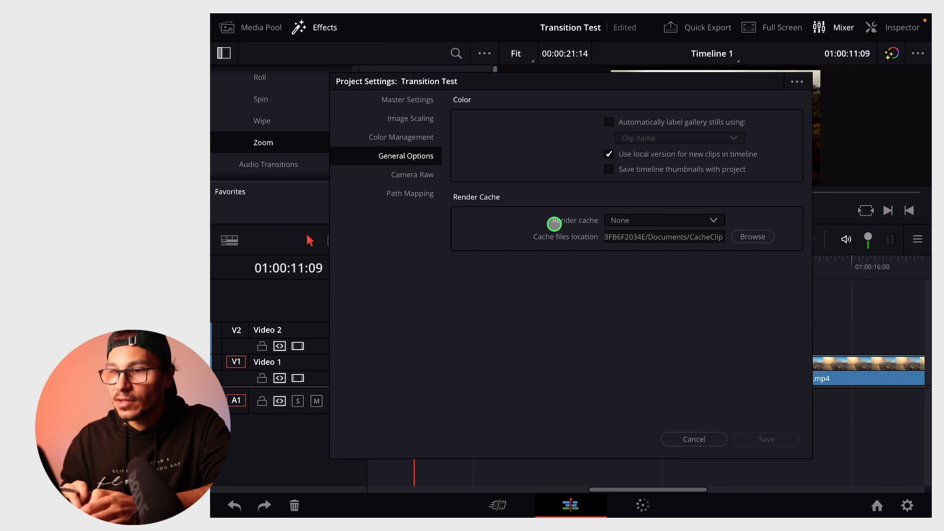
pyautogui.click(661, 219)
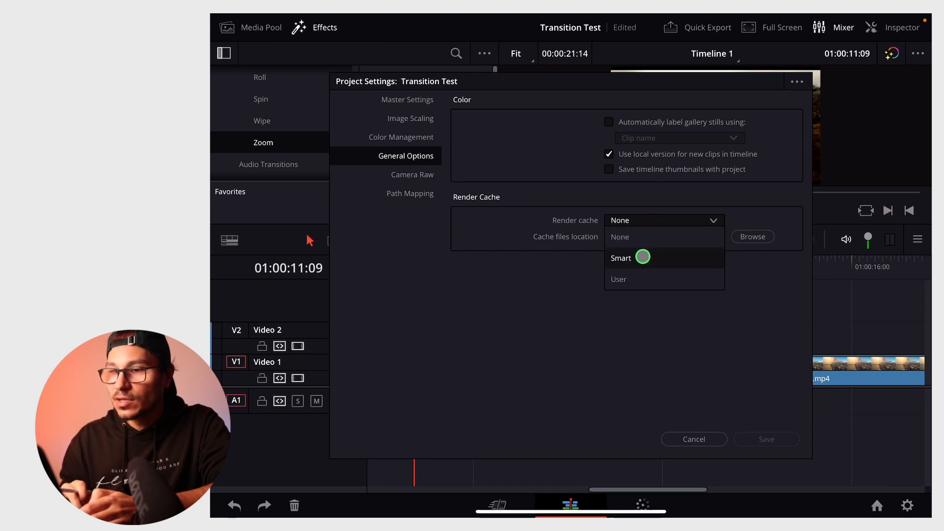
pyautogui.click(621, 258)
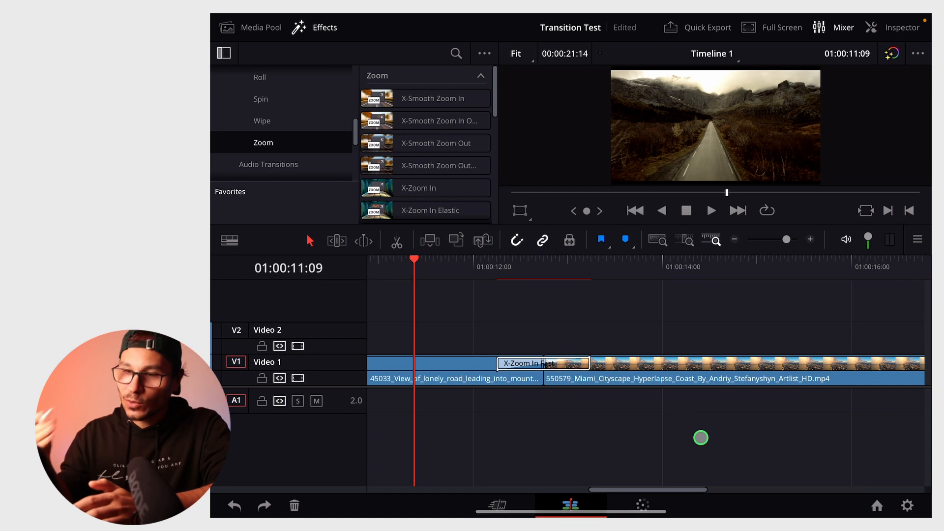
pyautogui.moveTo(808, 459)
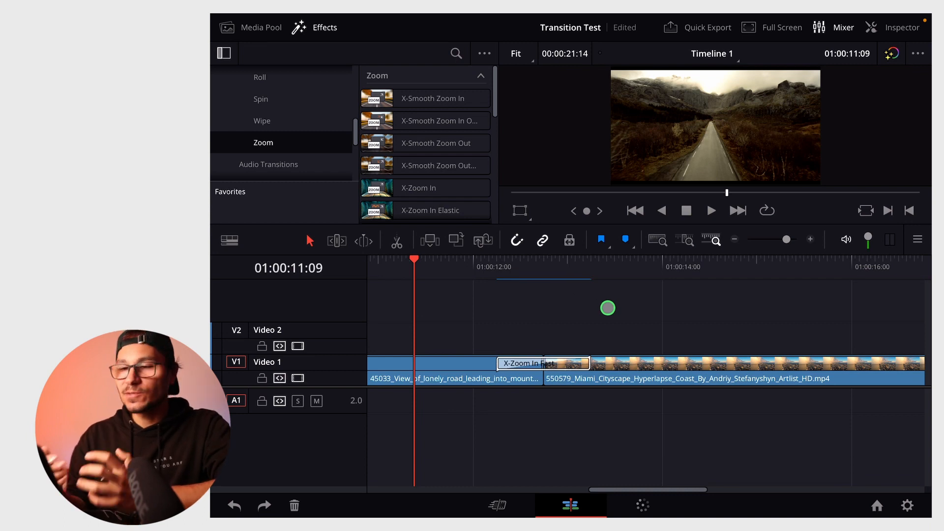
pyautogui.click(711, 211)
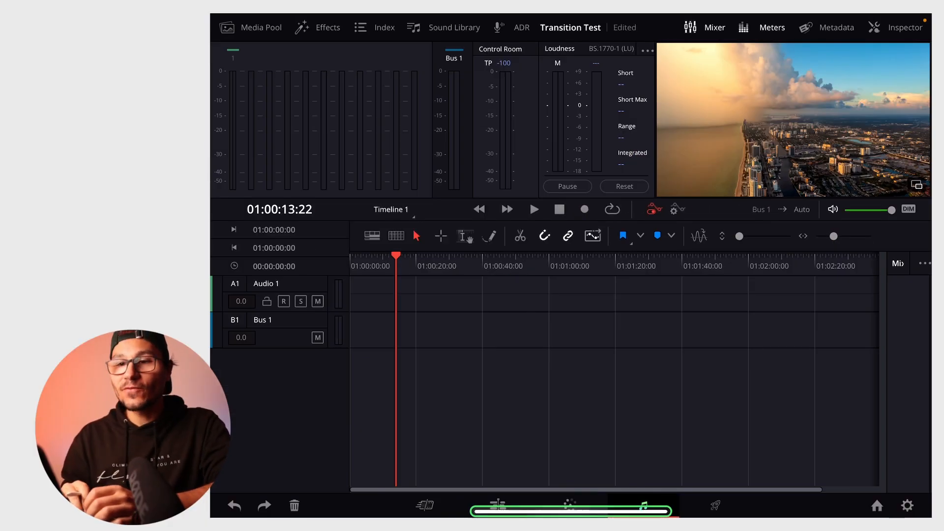
# Open the Fairlight Sound Library panel and show its Add Library option
pyautogui.click(454, 28)
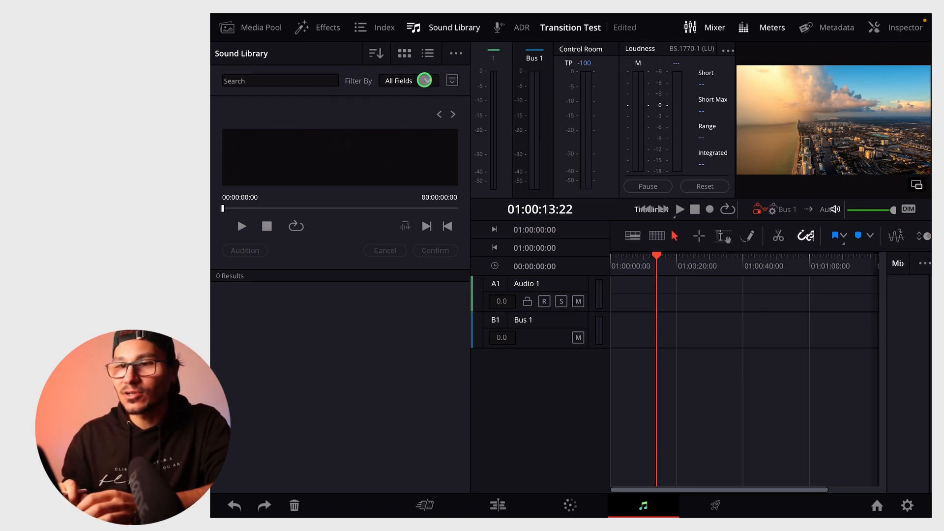
pyautogui.click(456, 53)
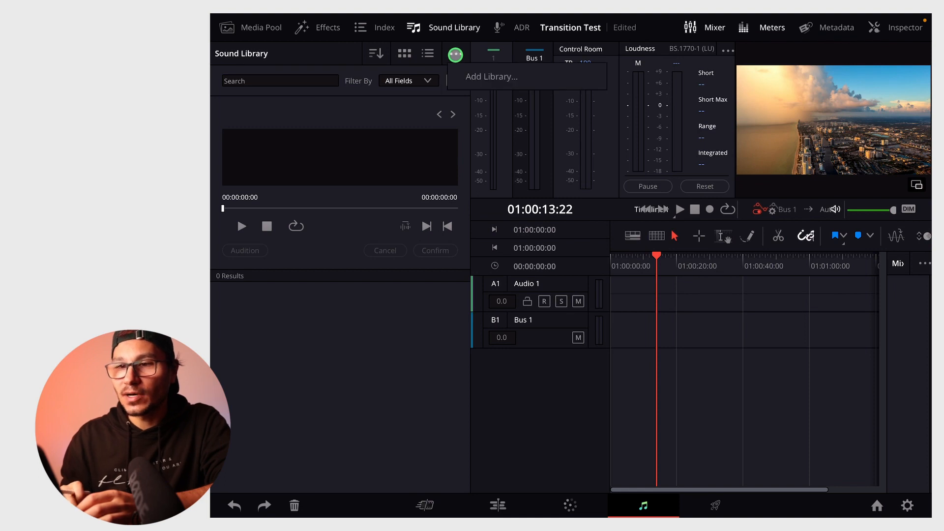
# Add the Phoenix SFX folder from the transitions pack in Videos as a sound library
pyautogui.click(492, 77)
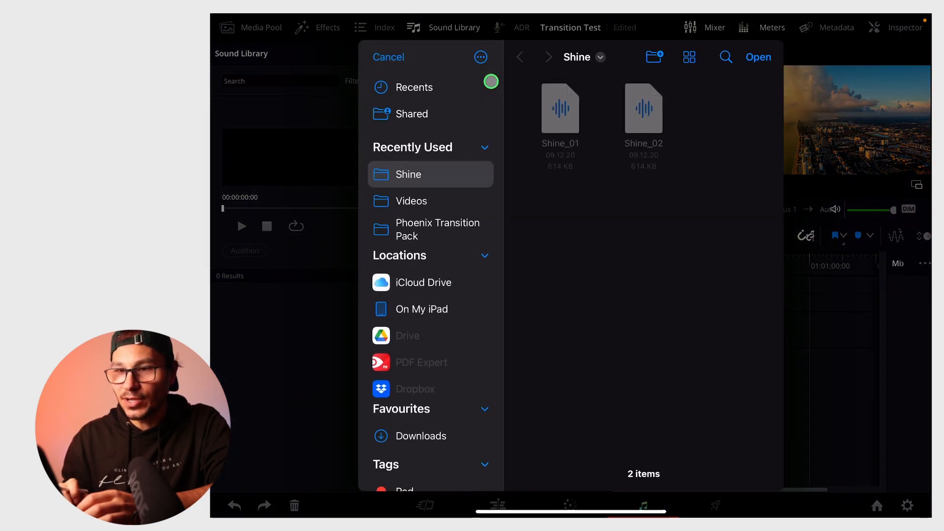
pyautogui.click(423, 309)
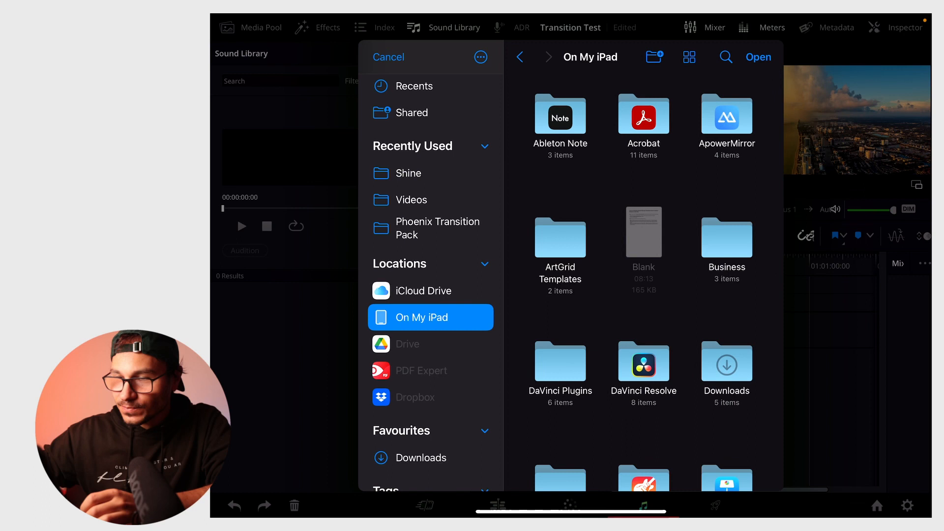
pyautogui.scroll(-3)
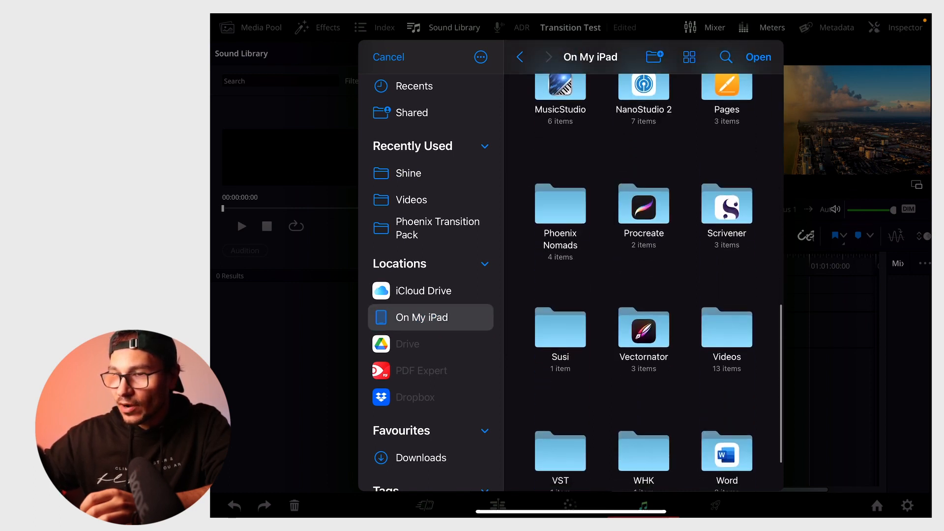
pyautogui.click(412, 200)
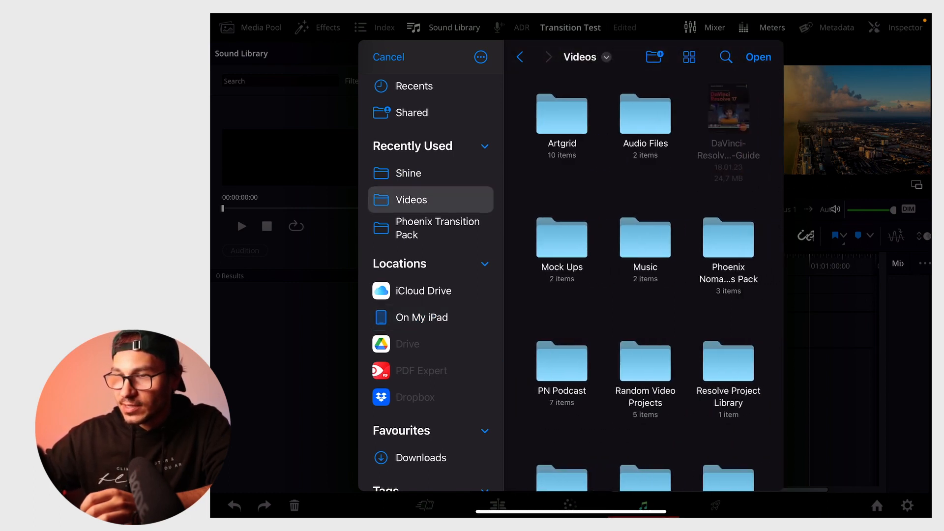
pyautogui.scroll(-3)
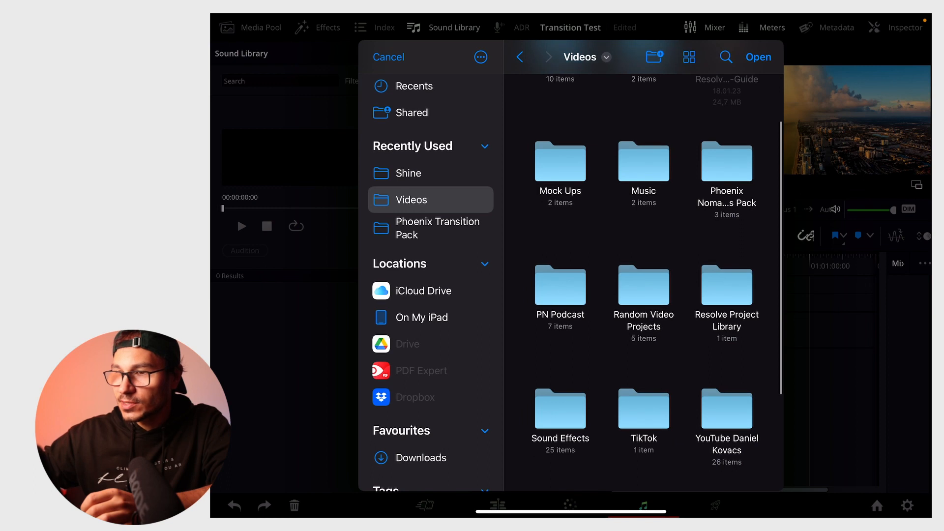
pyautogui.doubleClick(726, 163)
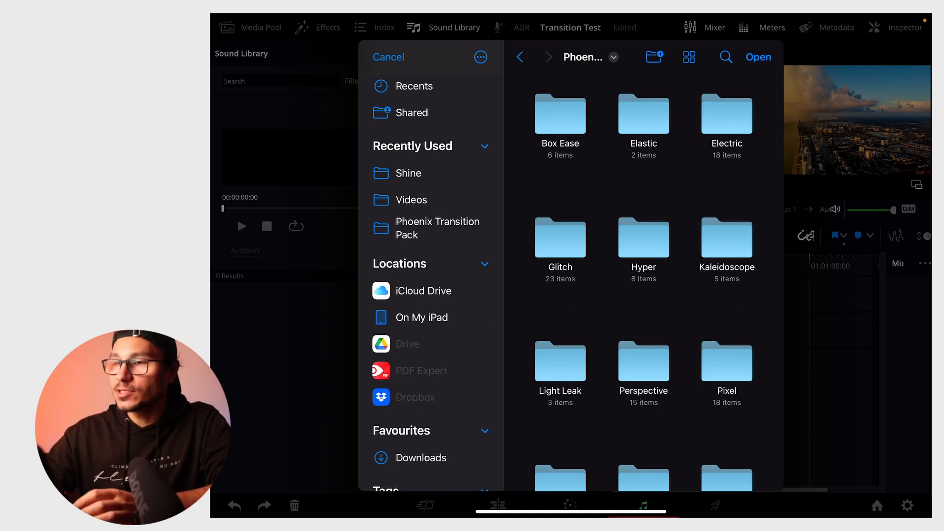
pyautogui.click(758, 57)
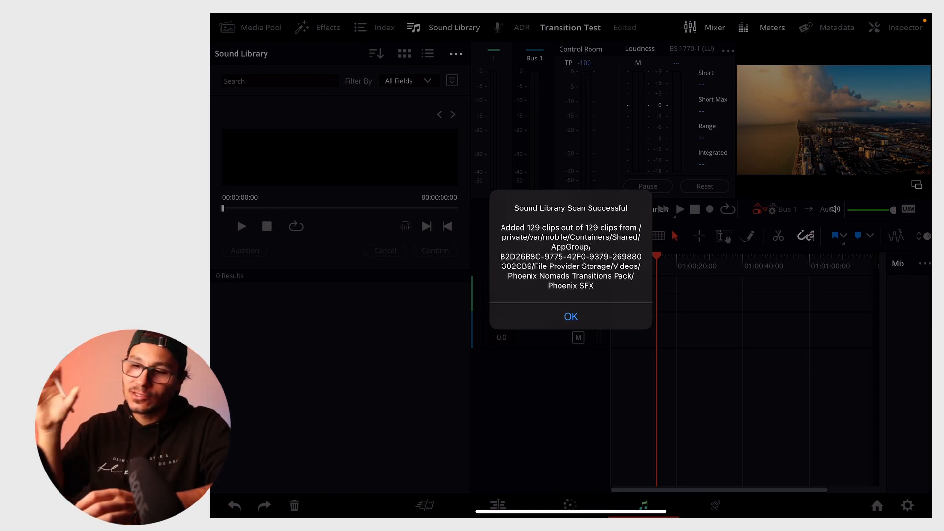
# Search the sound library for "Glitch", preview the Phoenix glitch sounds, and return to the timeline
pyautogui.click(570, 316)
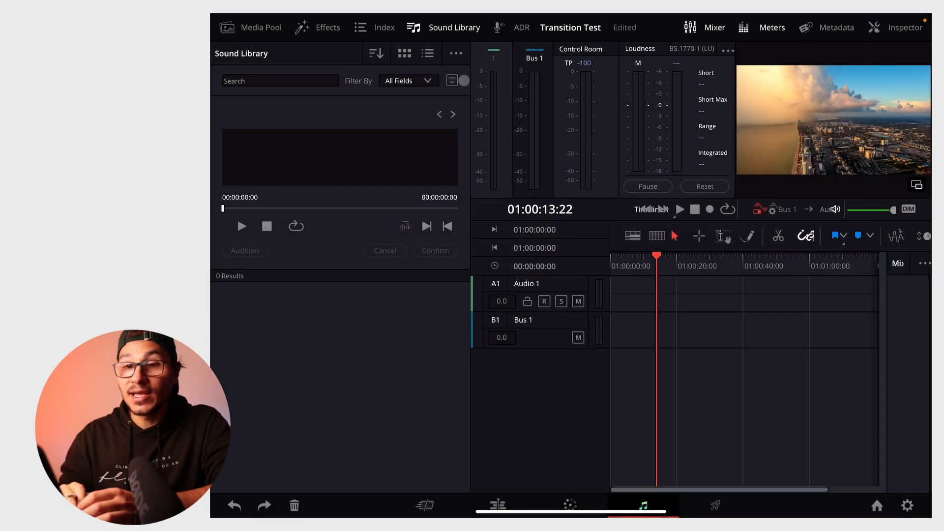
pyautogui.click(279, 81)
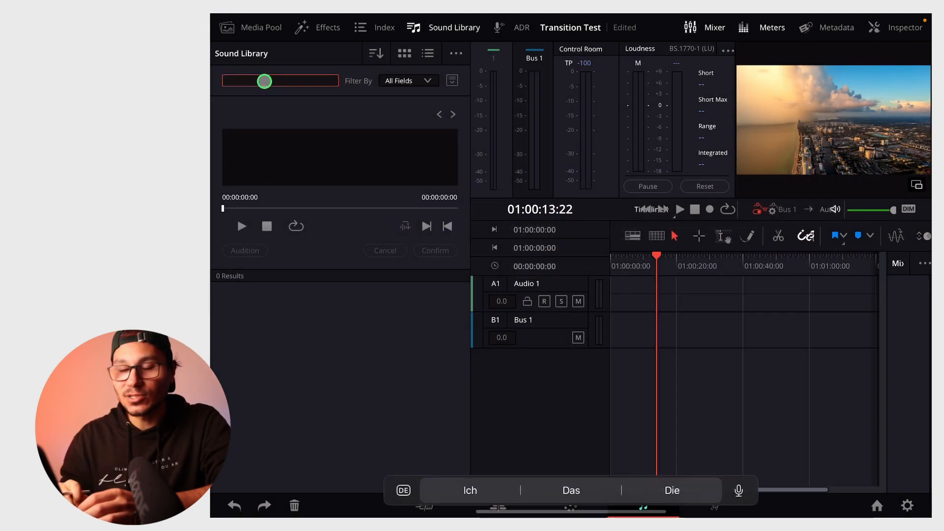
pyautogui.write('Glitch')
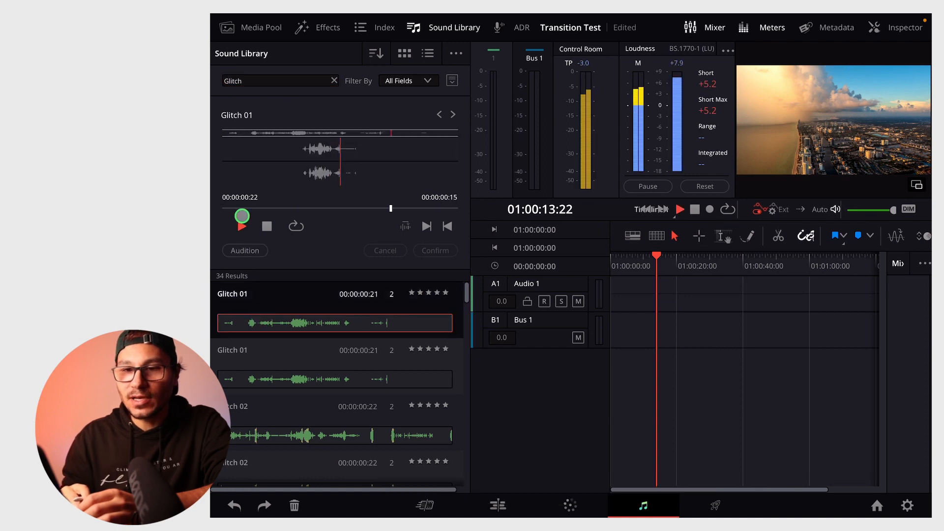
pyautogui.click(241, 226)
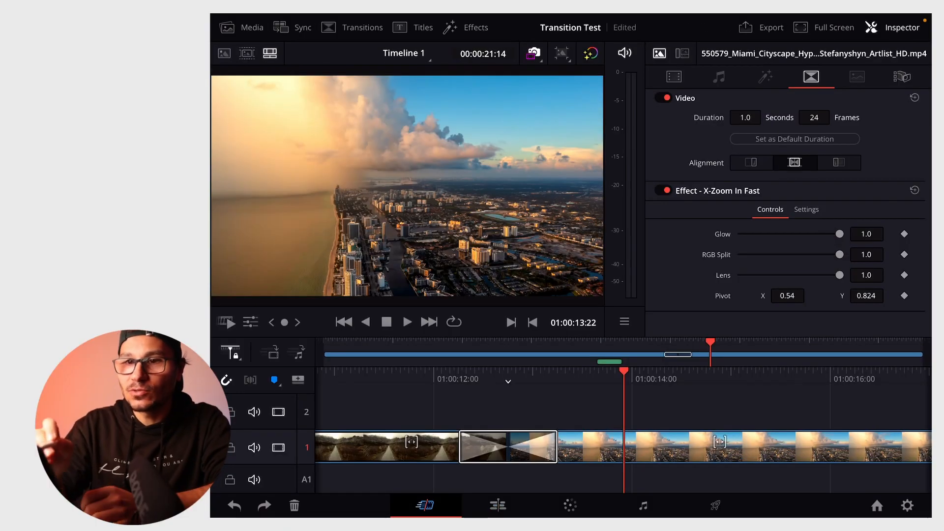
# Import the Phoenix SFX folder from the iPad's files into the media pool via Import Folder
pyautogui.click(252, 28)
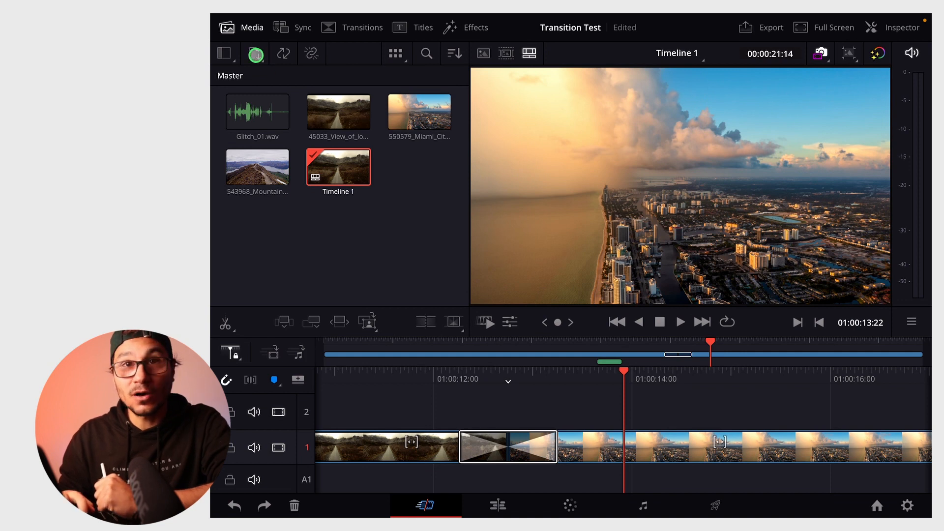
pyautogui.click(256, 53)
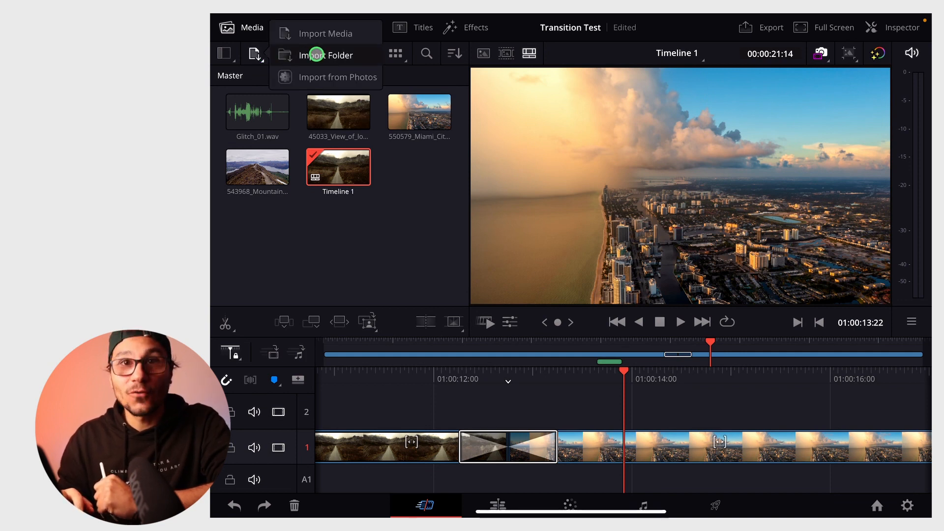
pyautogui.click(324, 34)
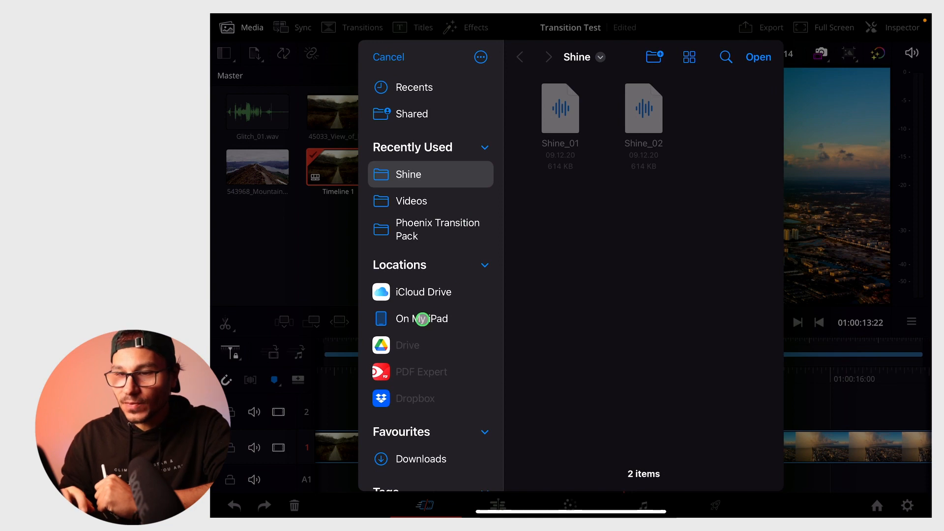
pyautogui.click(422, 319)
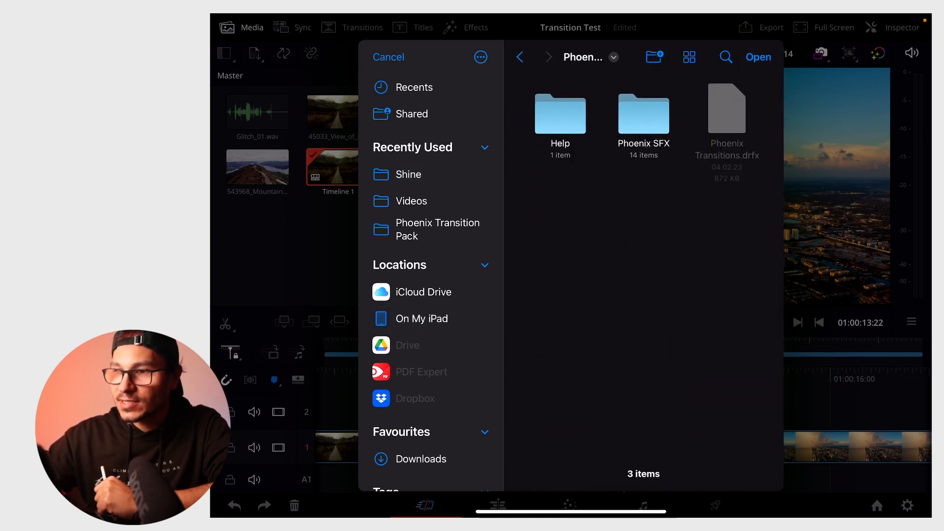
pyautogui.doubleClick(643, 114)
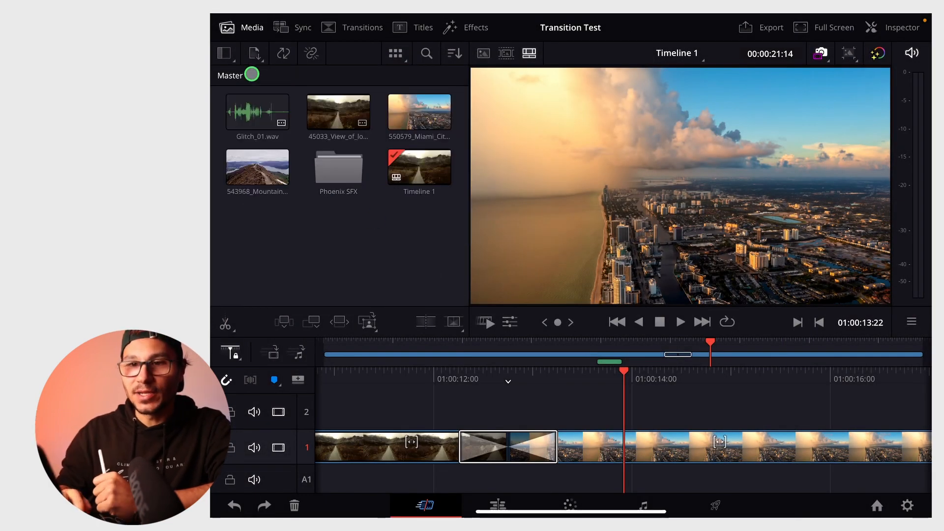
# Look inside the imported Phoenix SFX bin's Glitch folder, then return to the SFX bin
pyautogui.doubleClick(338, 167)
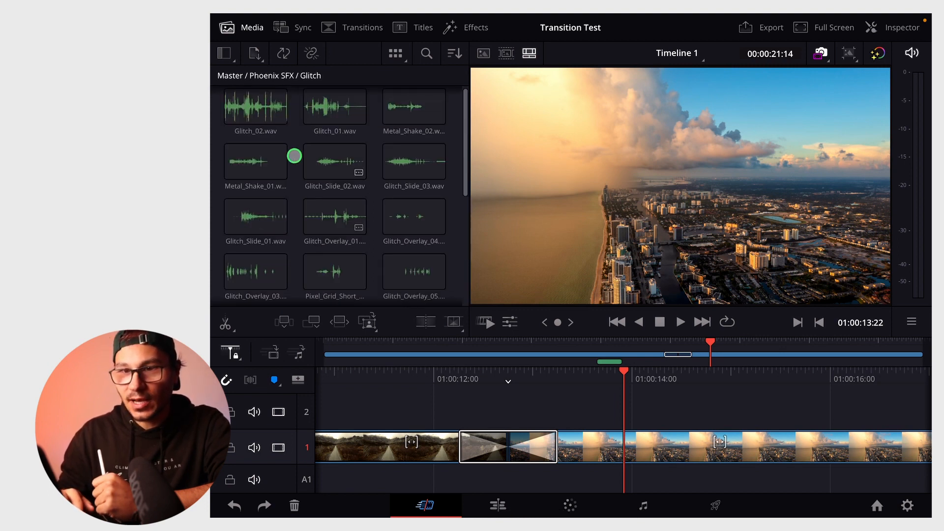
pyautogui.click(256, 160)
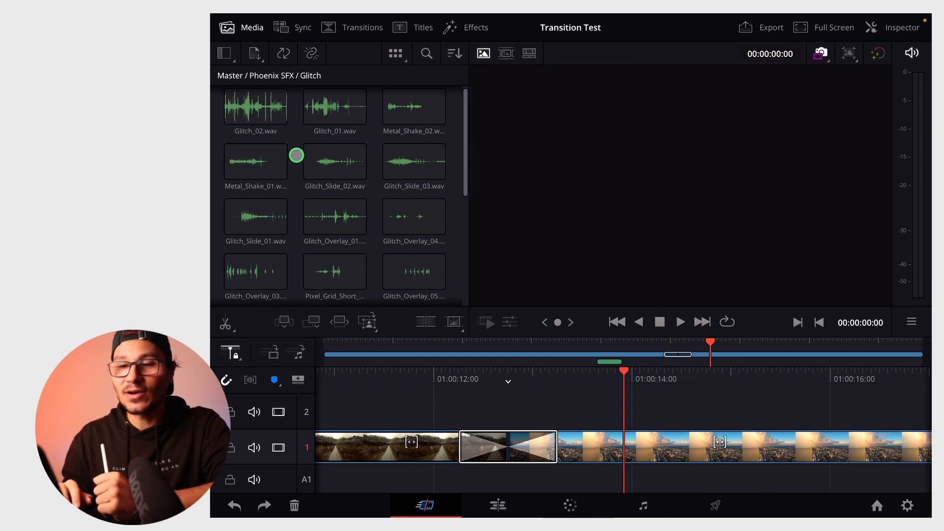
pyautogui.click(272, 76)
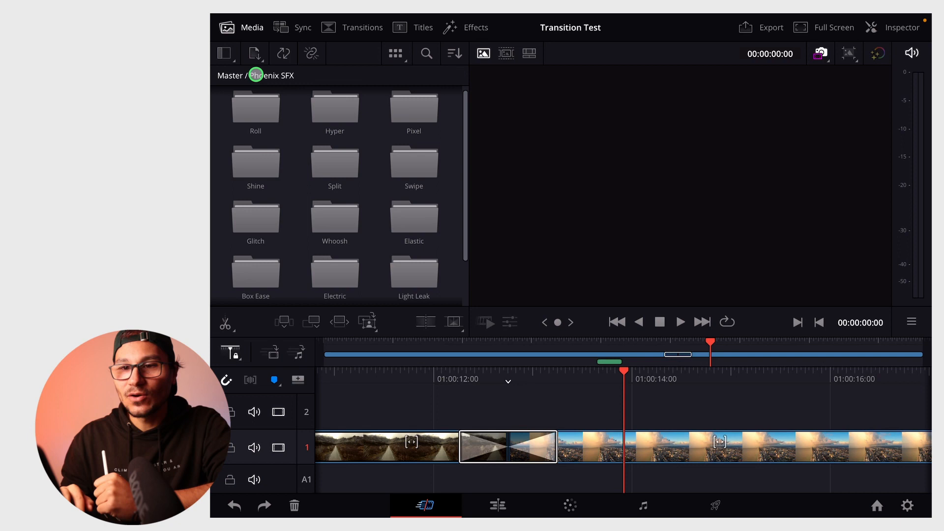
pyautogui.scroll(-3)
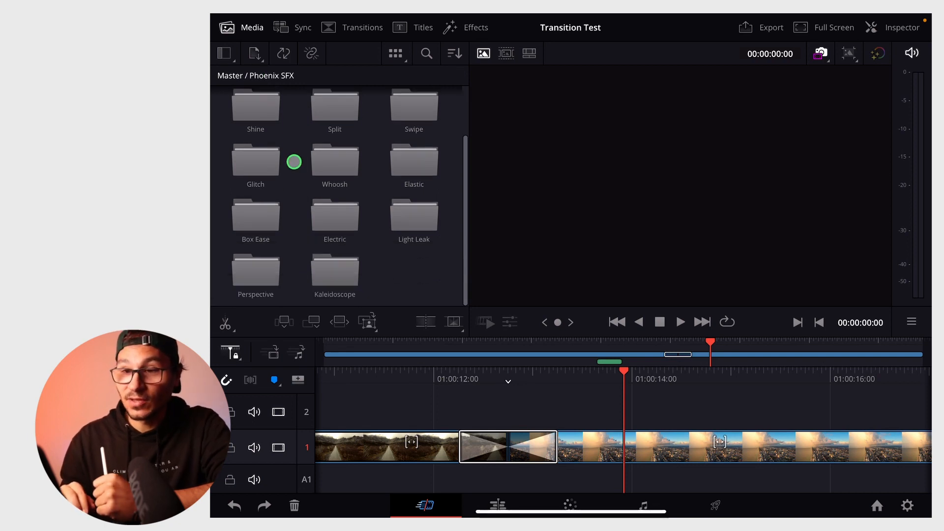
pyautogui.moveTo(413, 159)
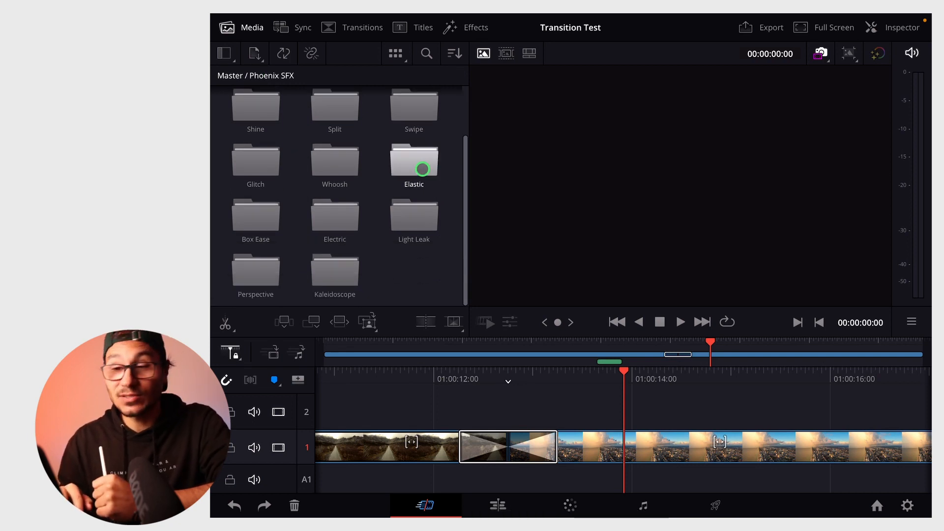
# Check the Elastic folder, then preview the Whoosh sounds and pick Whoosh_03
pyautogui.doubleClick(414, 159)
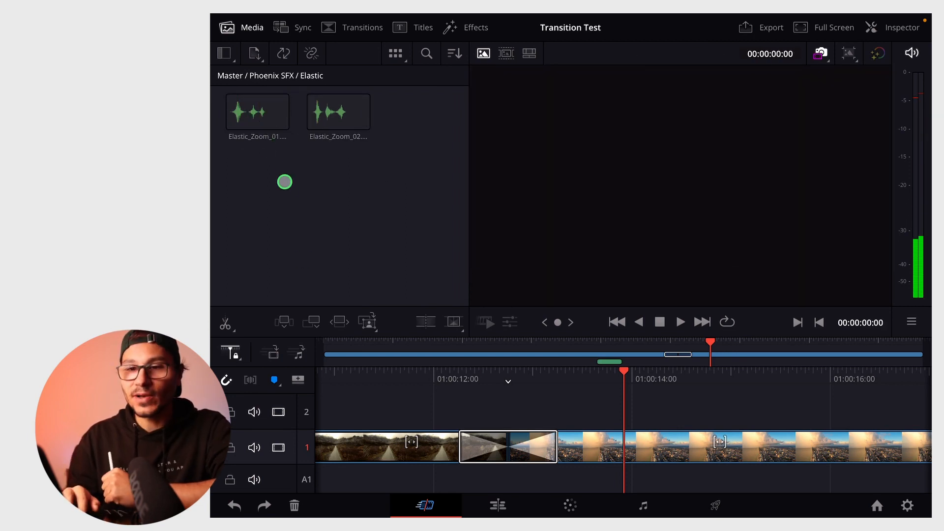
pyautogui.click(257, 111)
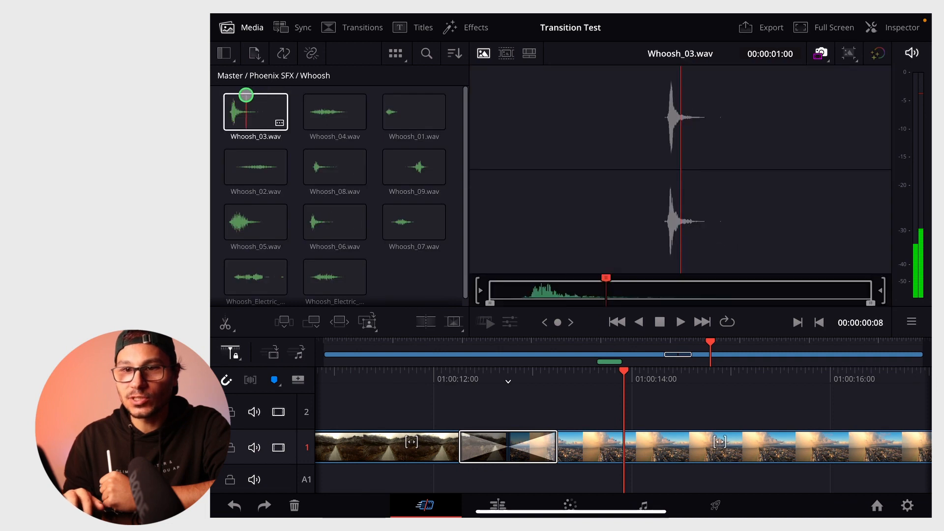
pyautogui.click(414, 112)
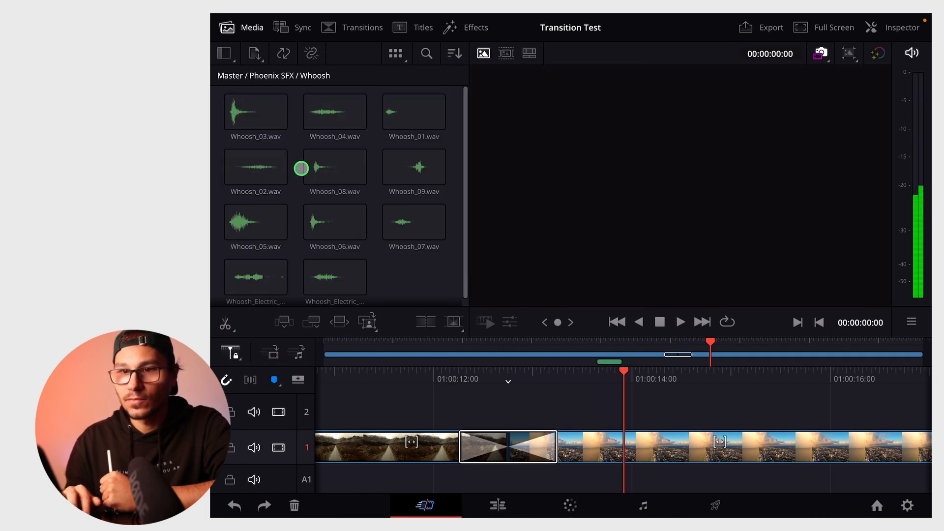
pyautogui.click(414, 167)
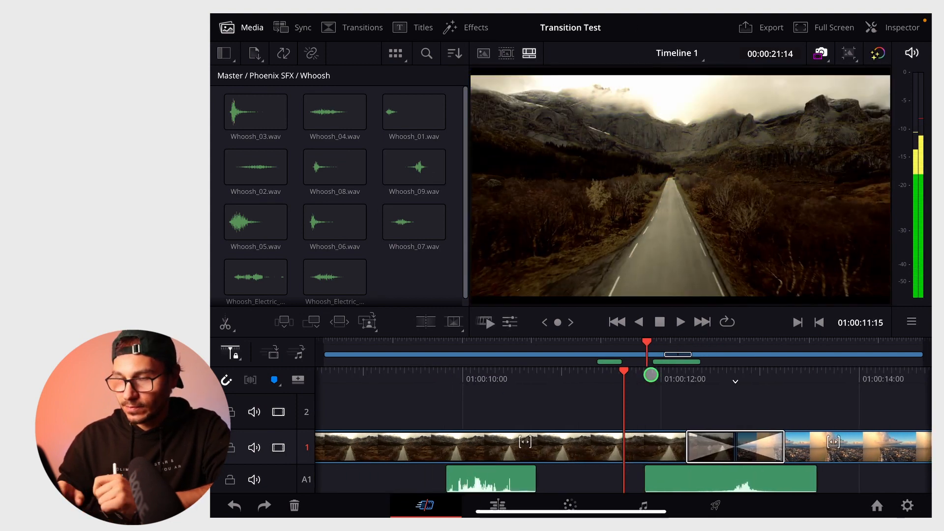
# Scrub the playhead over the X-Zoom transition to check the whoosh timing on A1
pyautogui.click(680, 322)
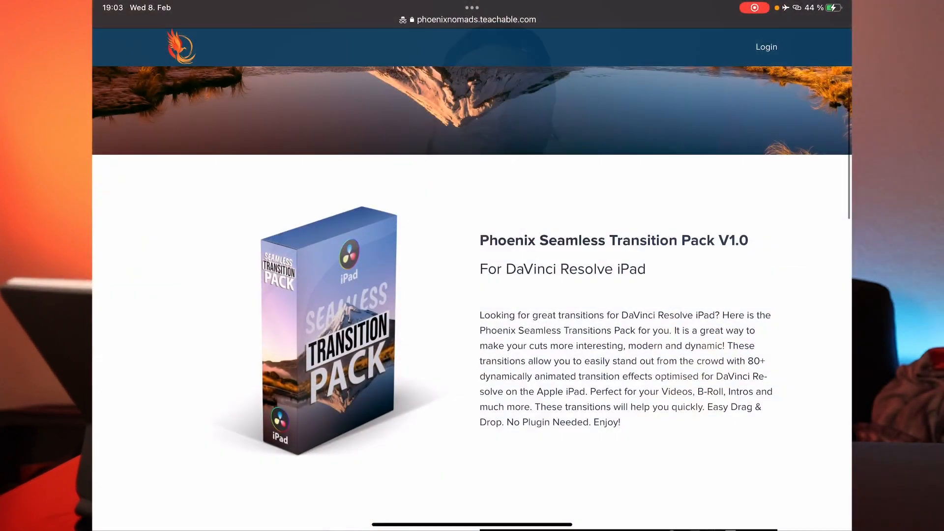
# Scroll the Phoenix pack page to its easy navigation, drag-and-drop, and done steps
pyautogui.scroll(-3)
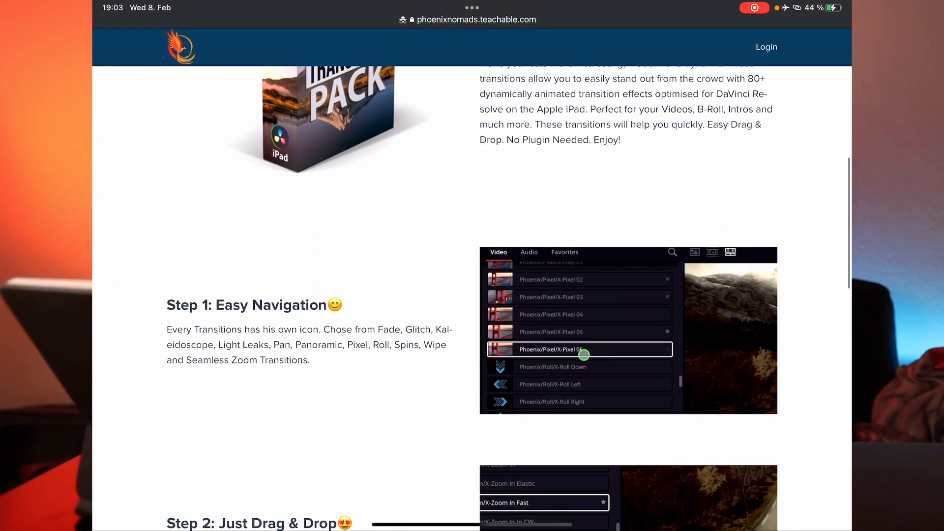
pyautogui.scroll(-3)
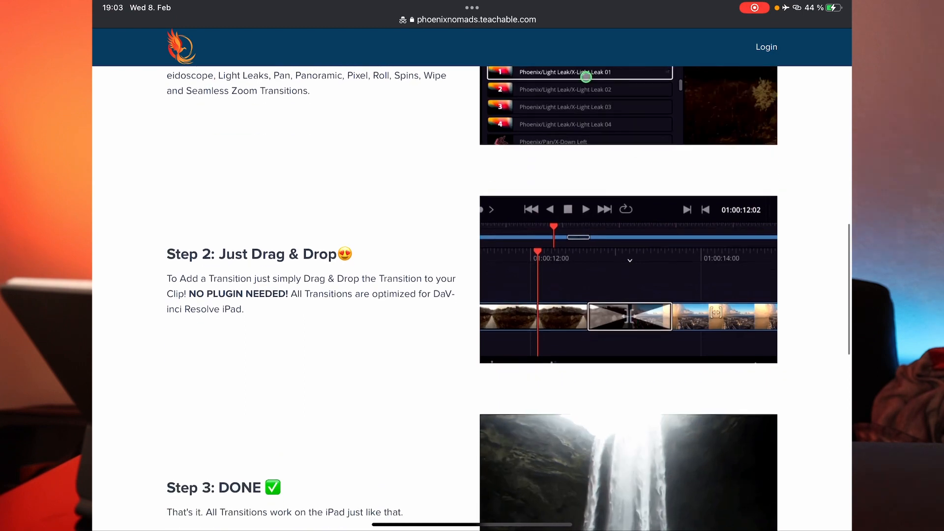